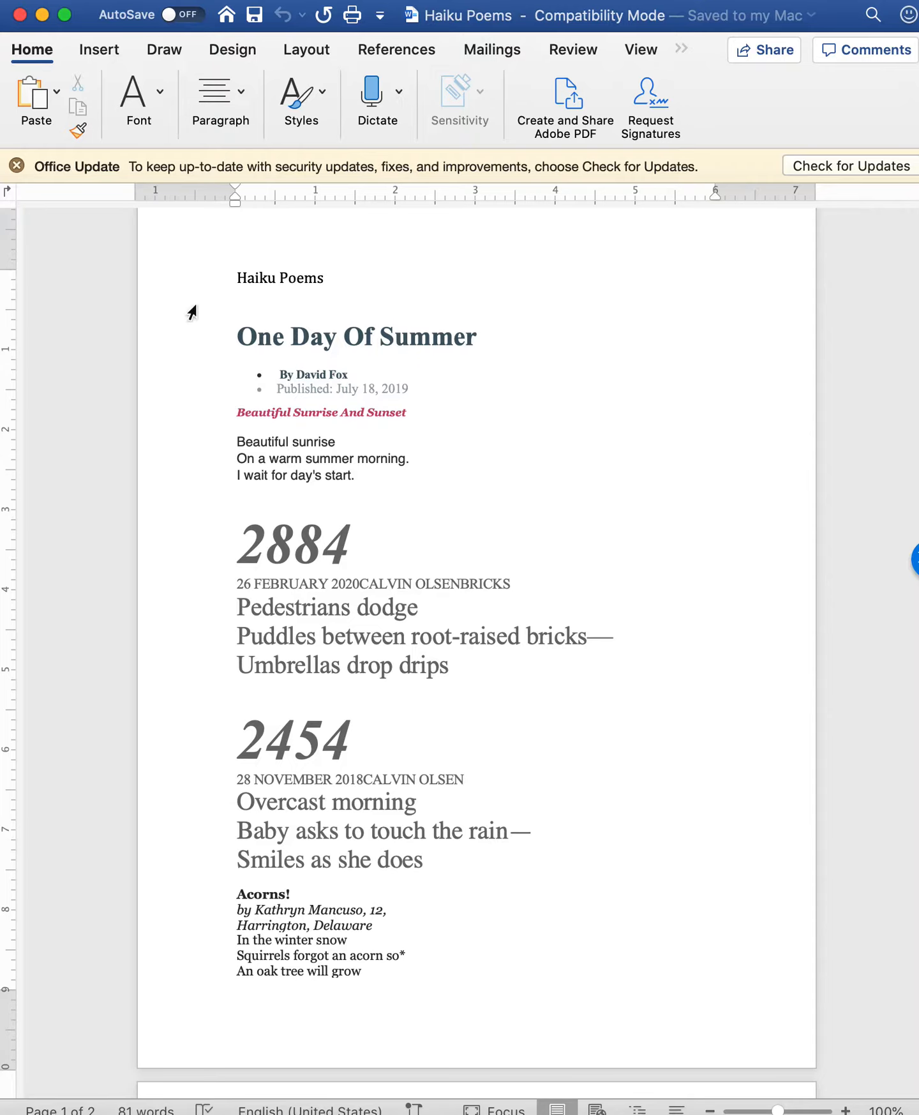
mouse_move(418, 608)
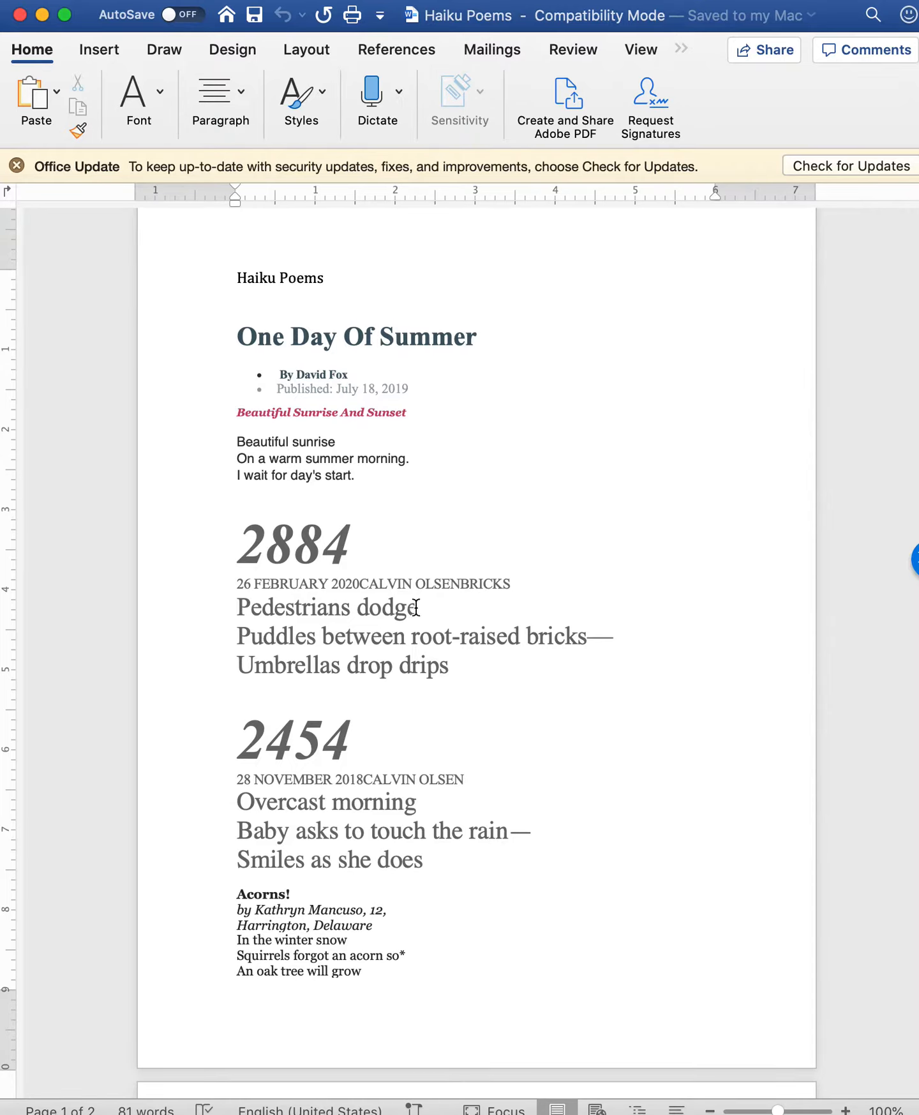
mouse_move(346, 985)
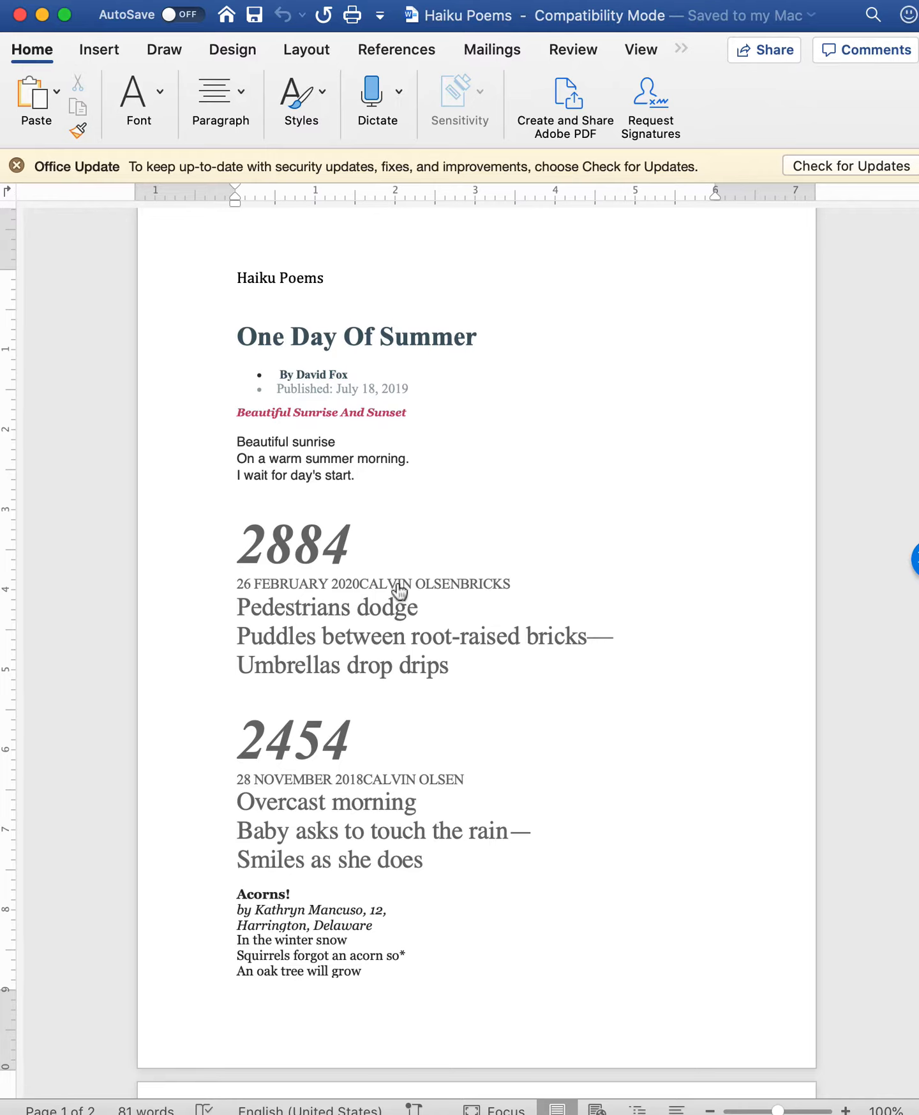
mouse_move(513, 723)
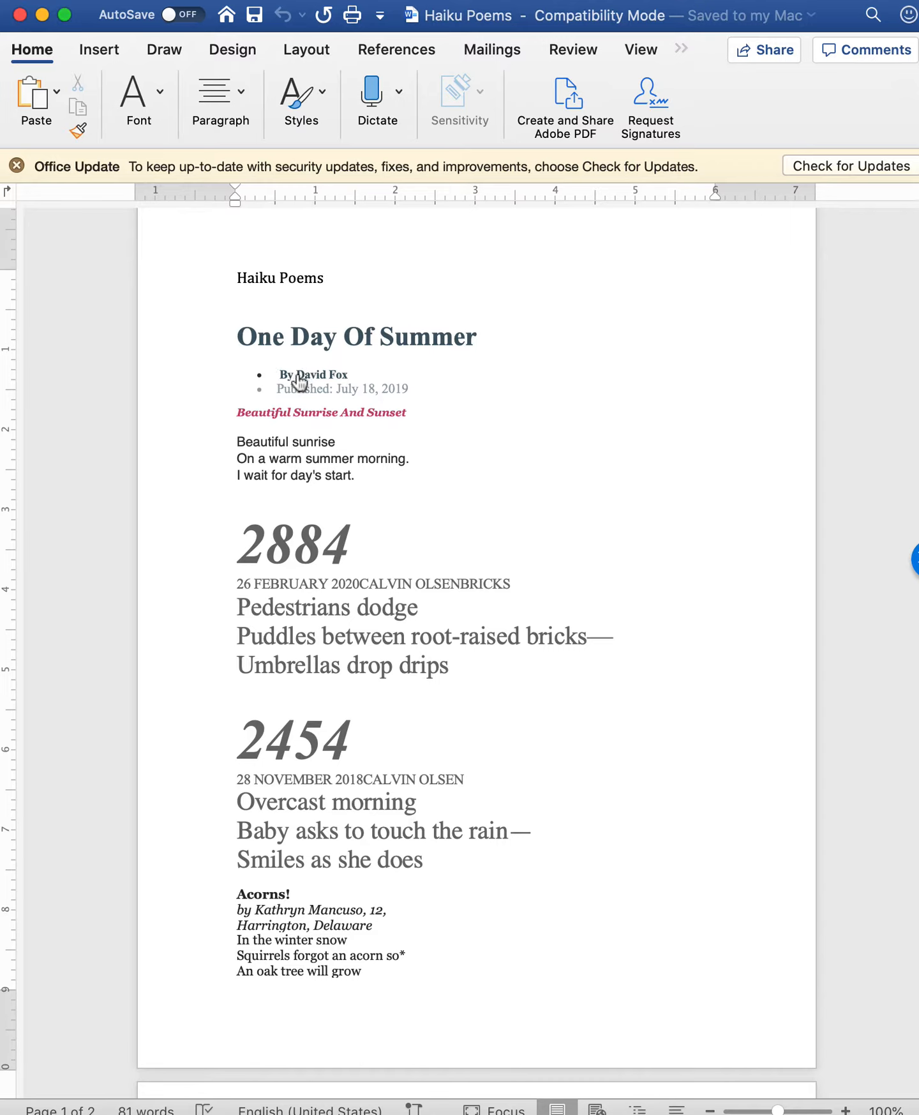
mouse_move(242, 443)
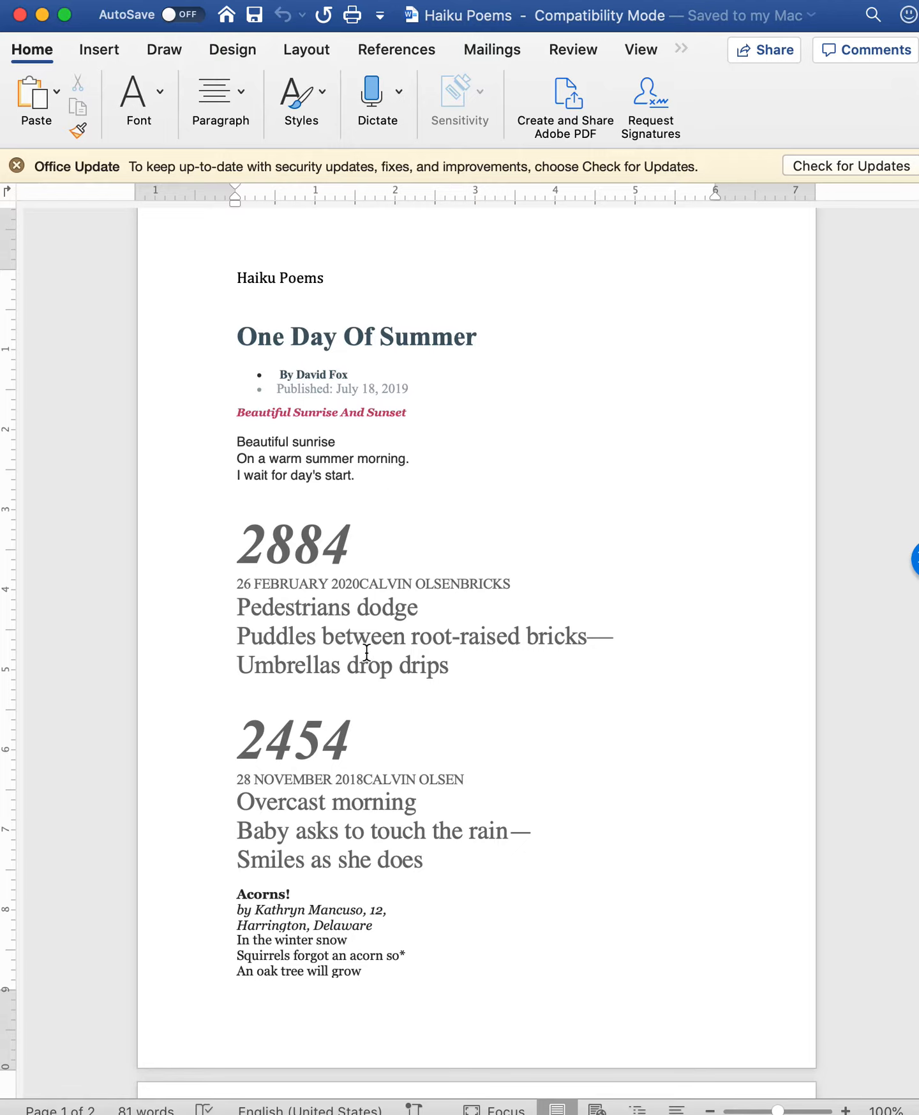
mouse_move(309, 595)
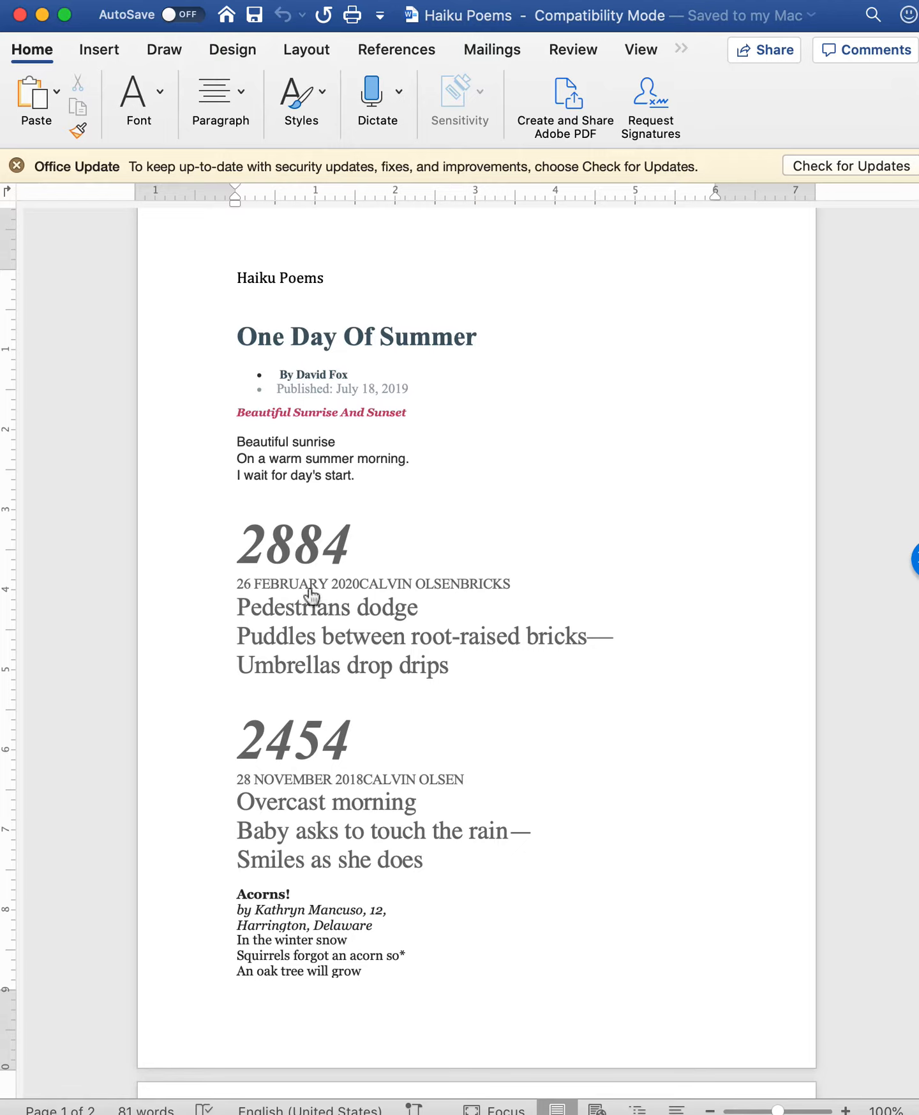
mouse_move(433, 596)
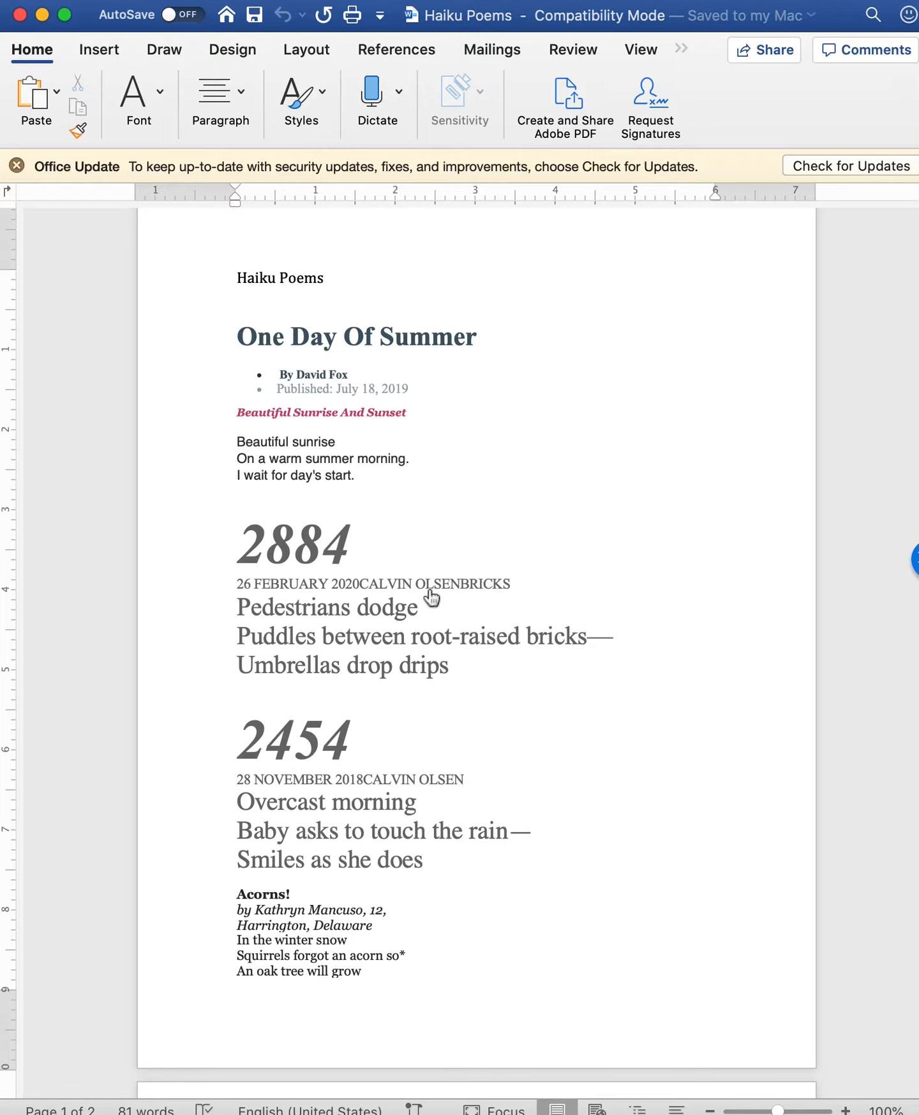
mouse_move(331, 796)
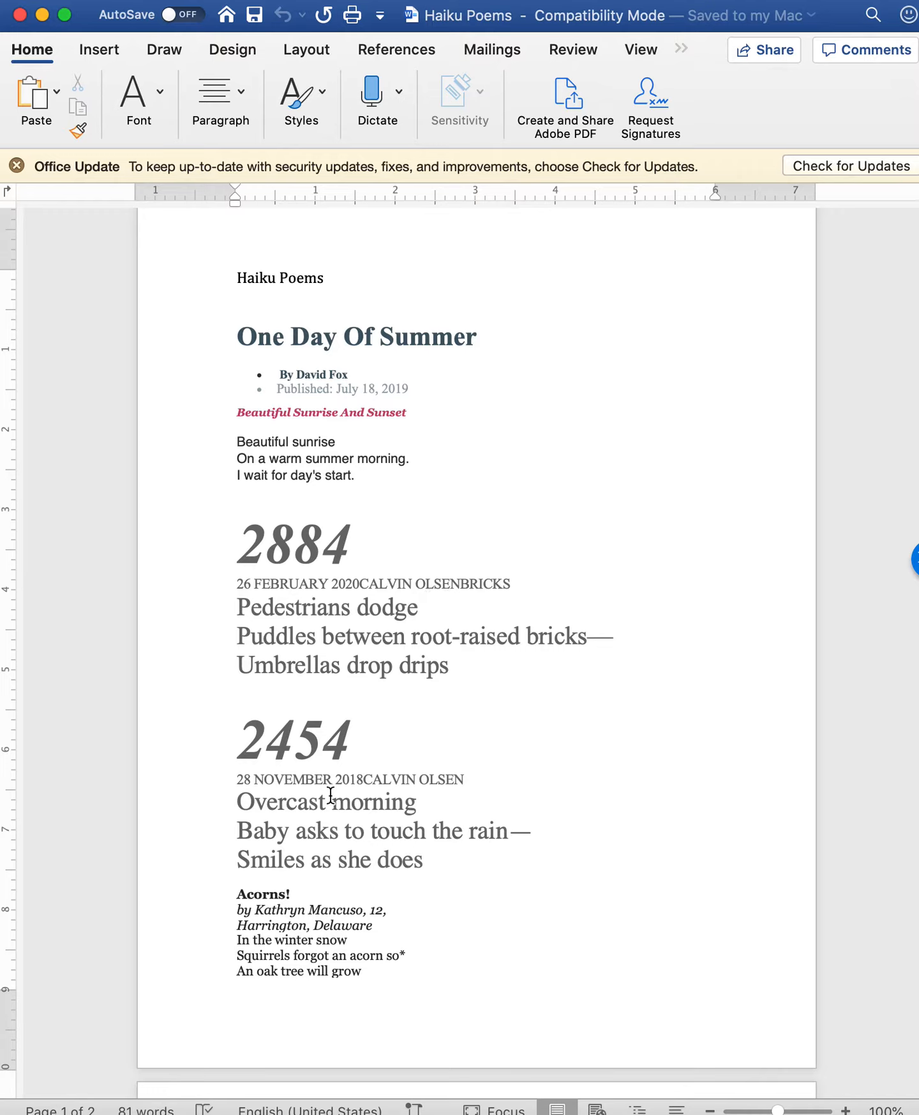
mouse_move(247, 750)
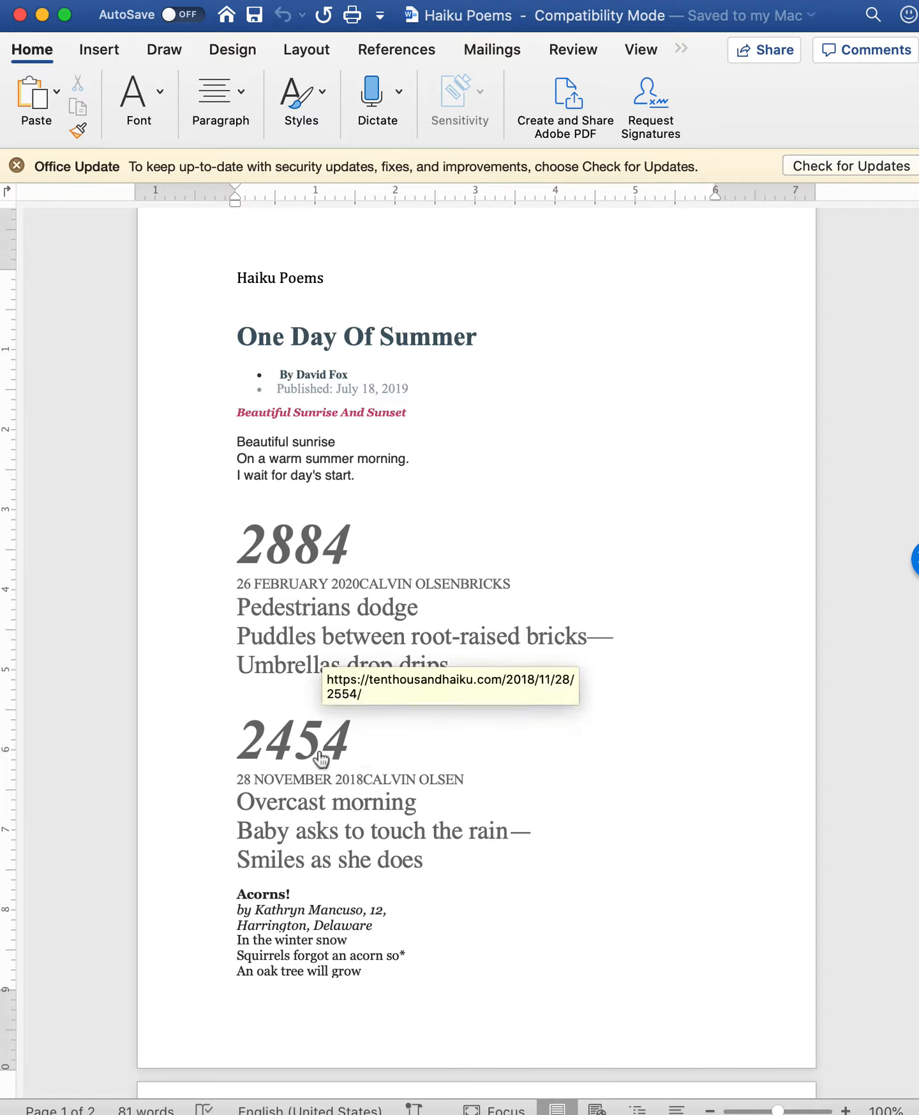
mouse_move(418, 814)
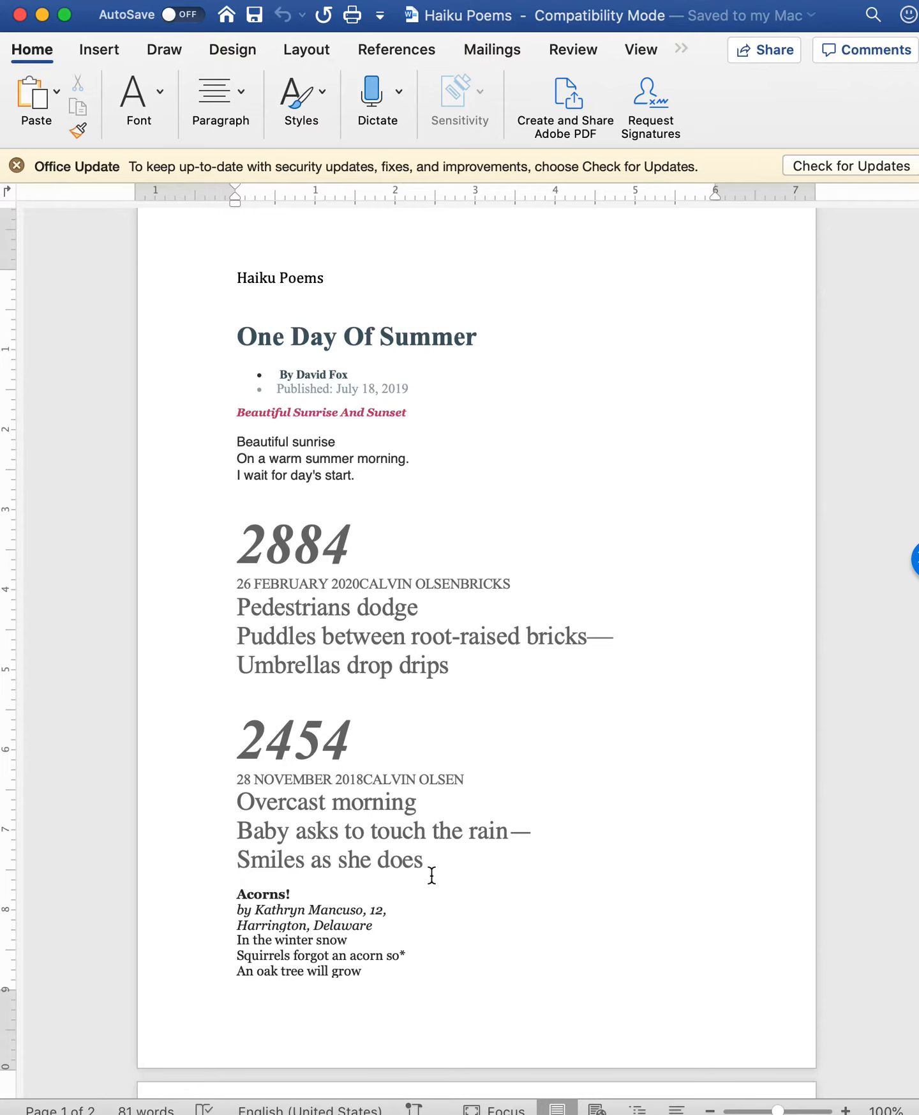
mouse_move(307, 955)
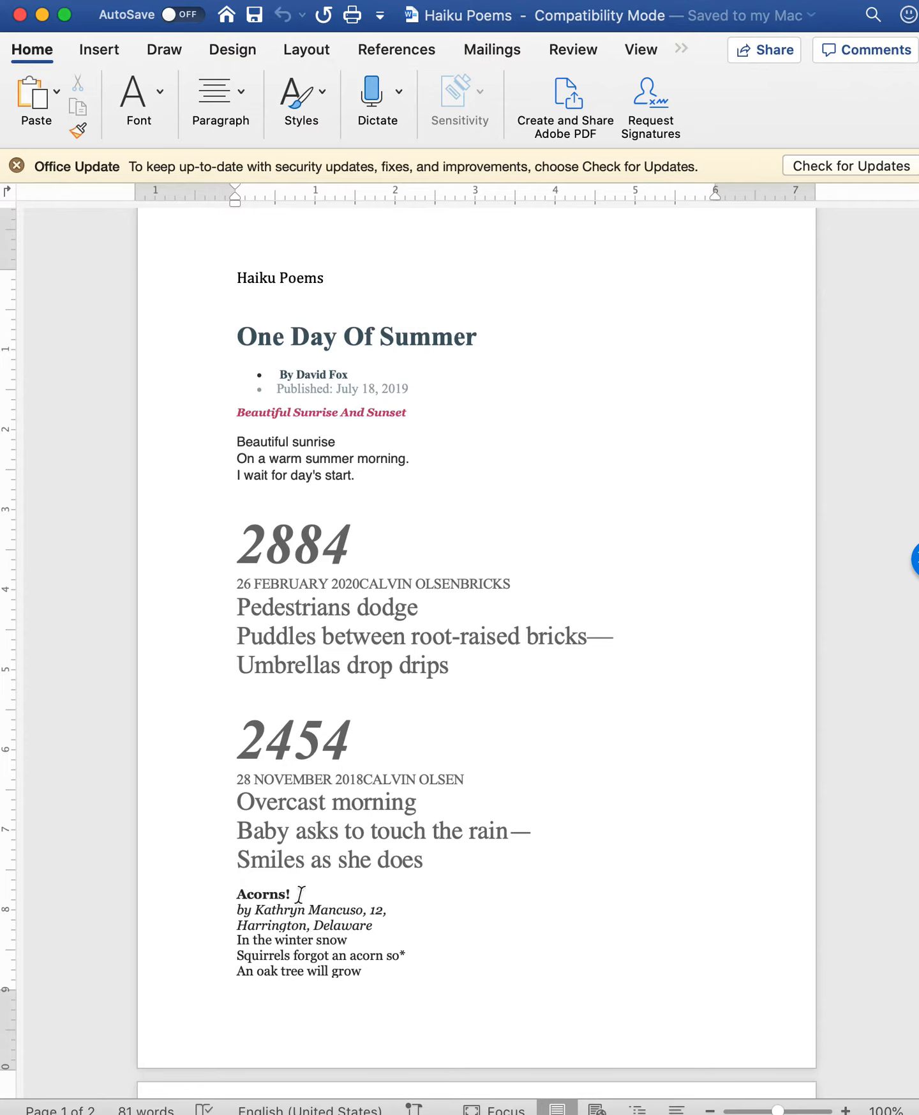
mouse_move(460, 955)
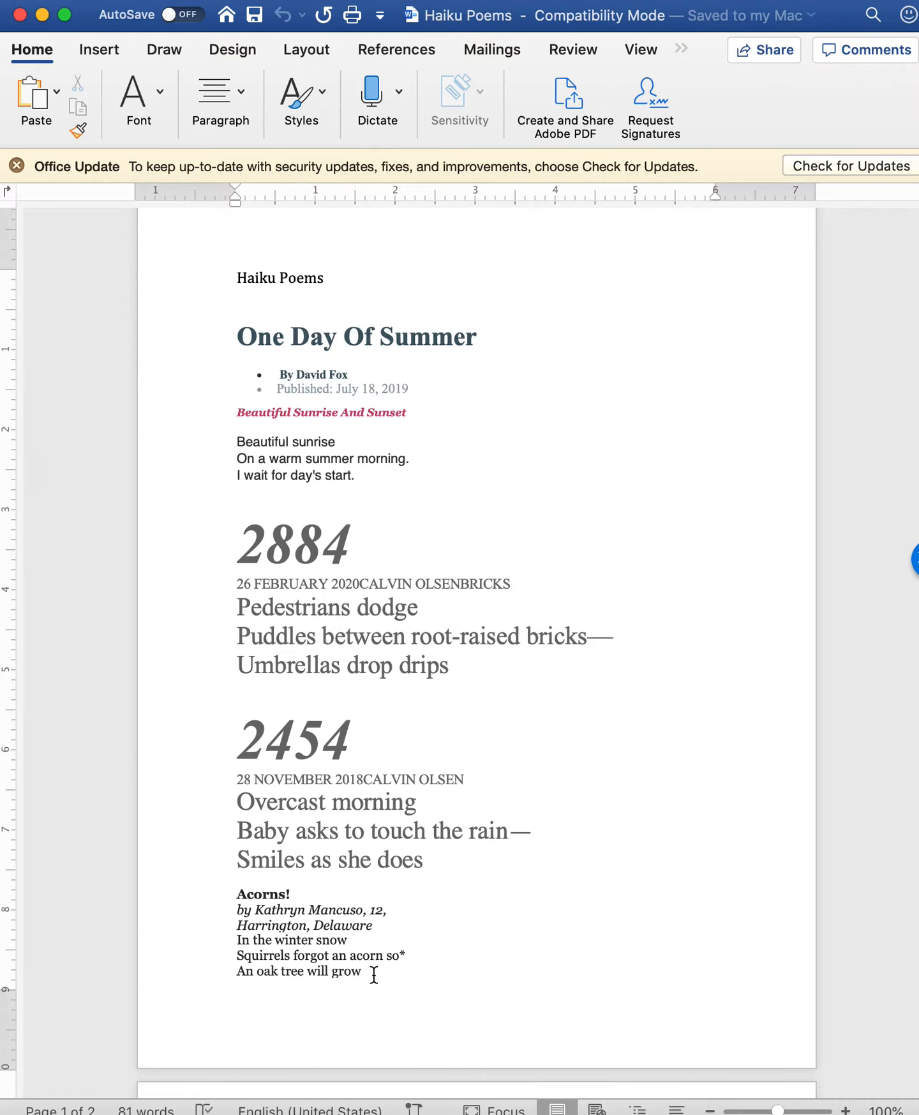
mouse_move(376, 769)
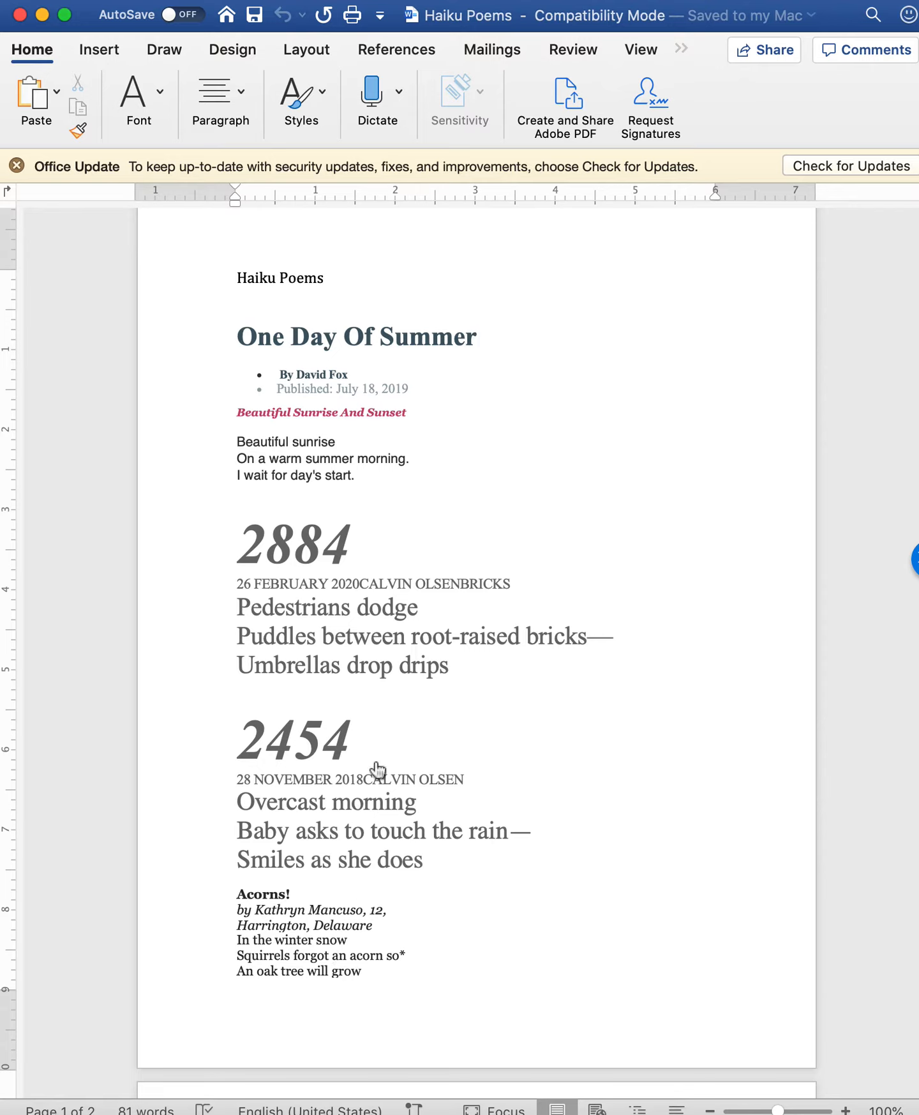
mouse_move(315, 555)
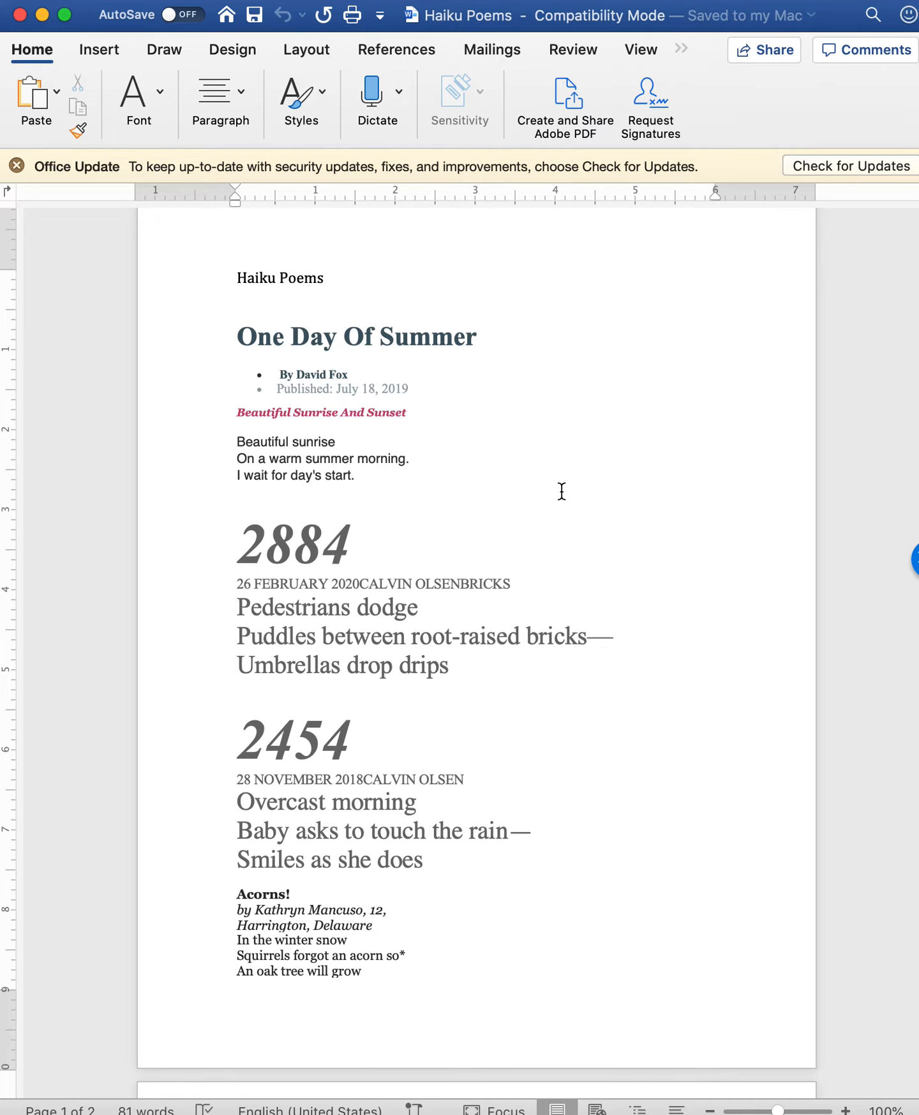
mouse_move(458, 421)
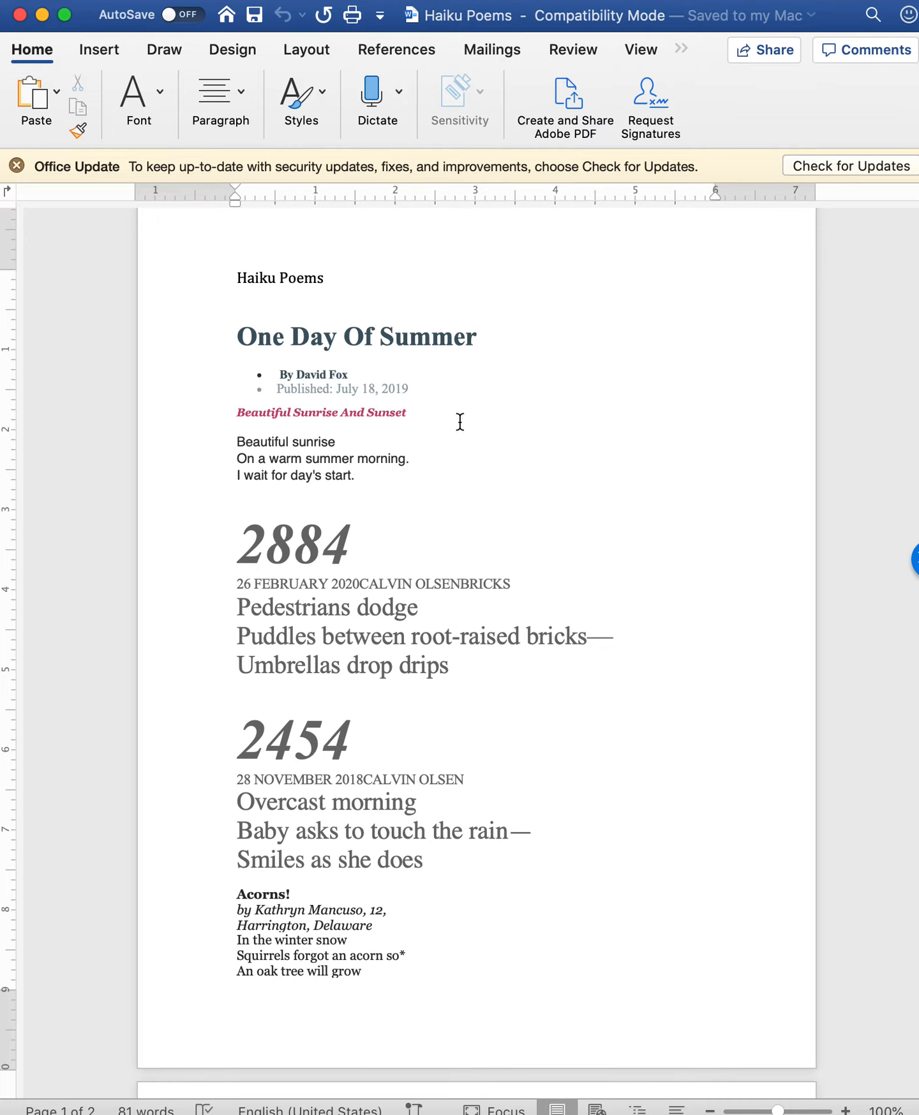
mouse_move(488, 458)
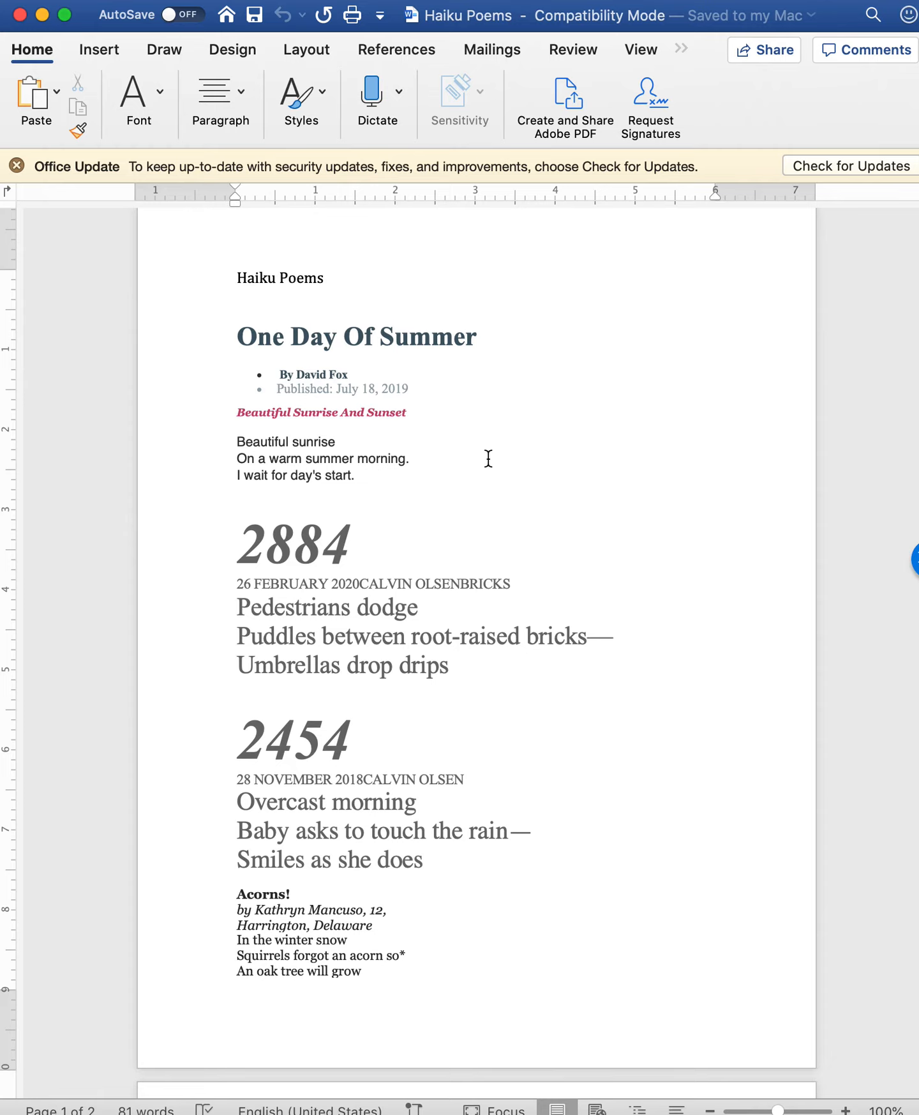